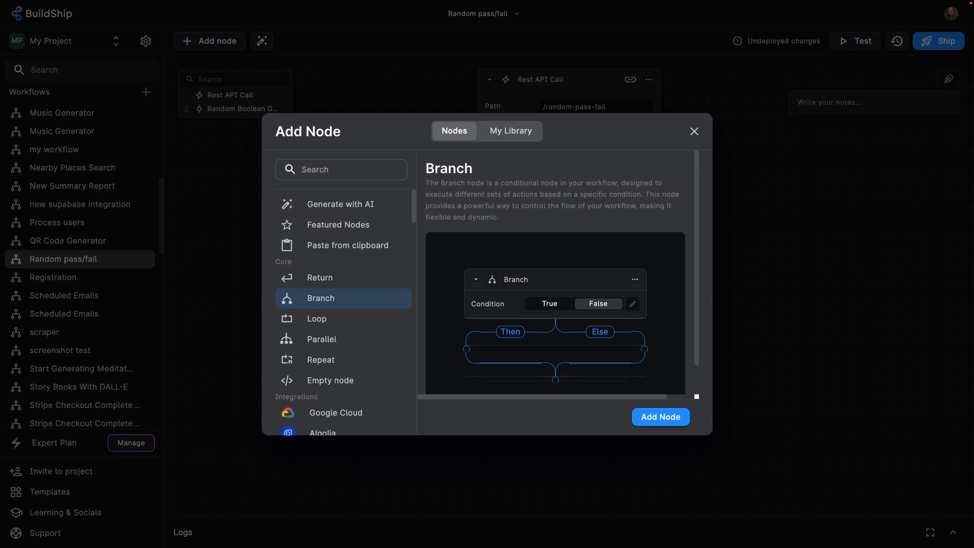
pyautogui.moveTo(607, 287)
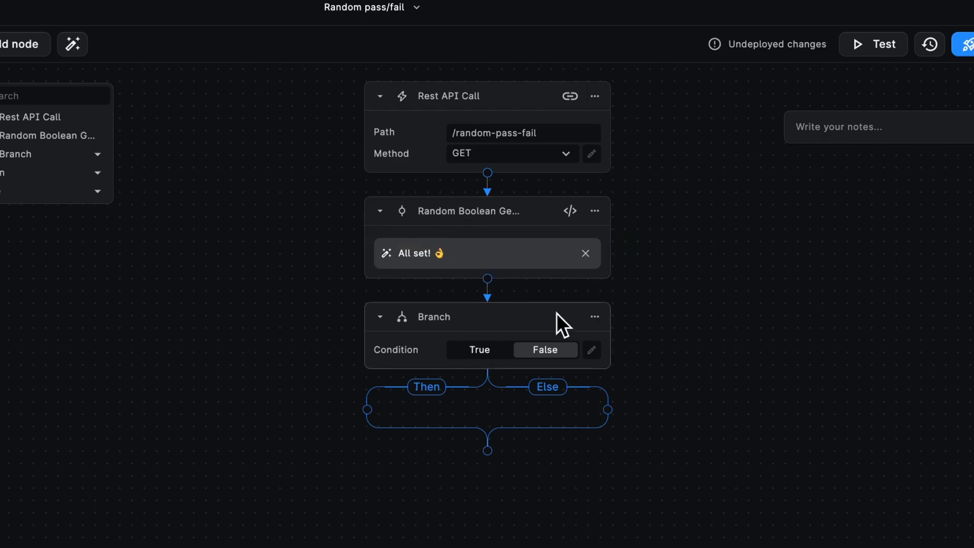
# - Select the Branch node and leave its Condition toggled to True
pyautogui.click(479, 349)
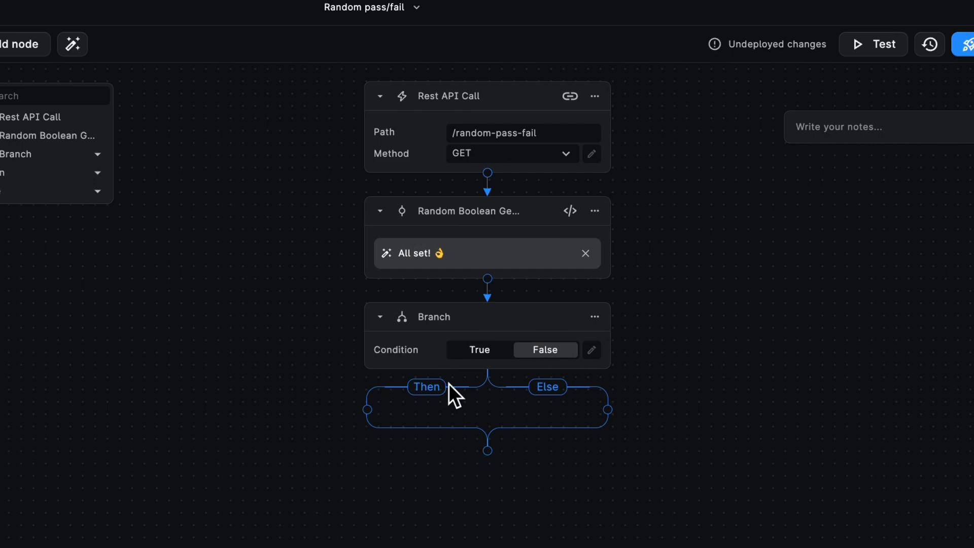
pyautogui.moveTo(559, 400)
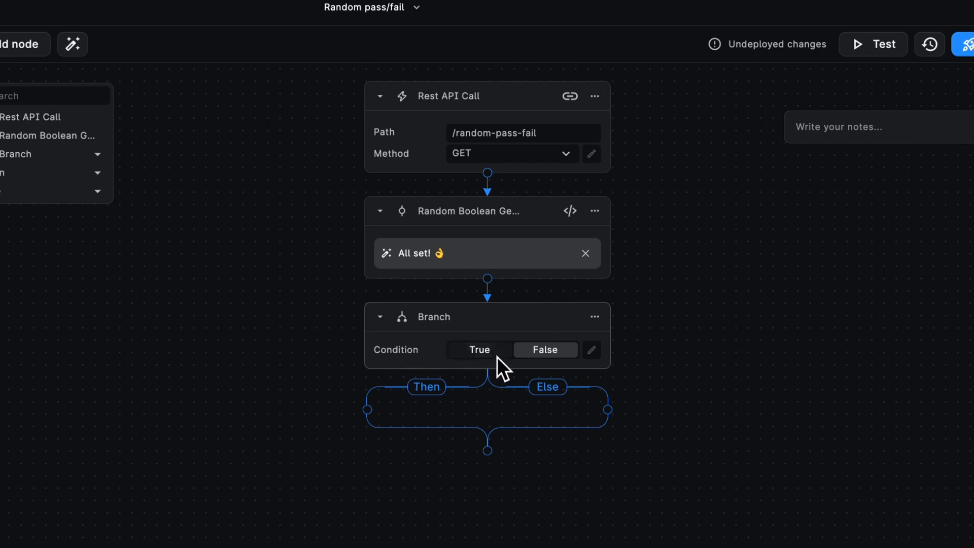
pyautogui.click(545, 349)
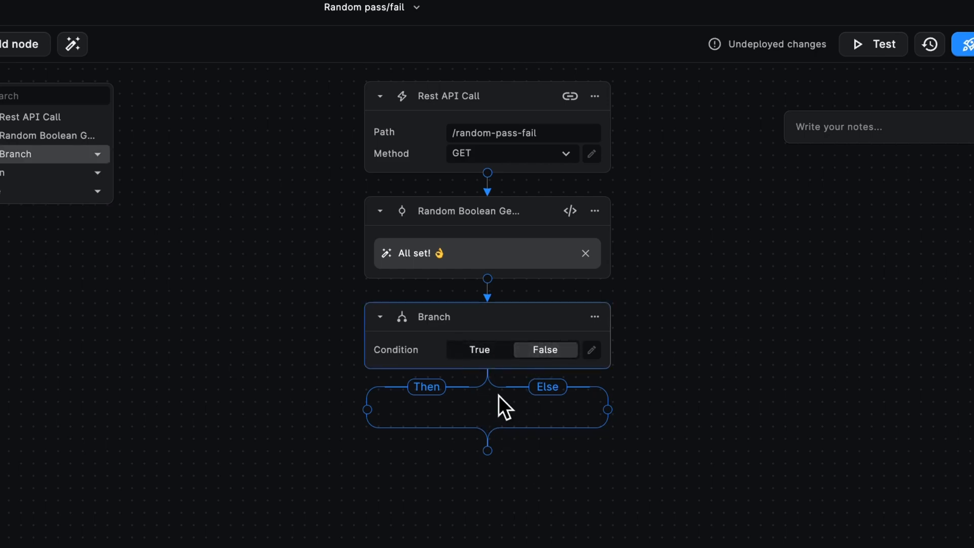
pyautogui.click(479, 349)
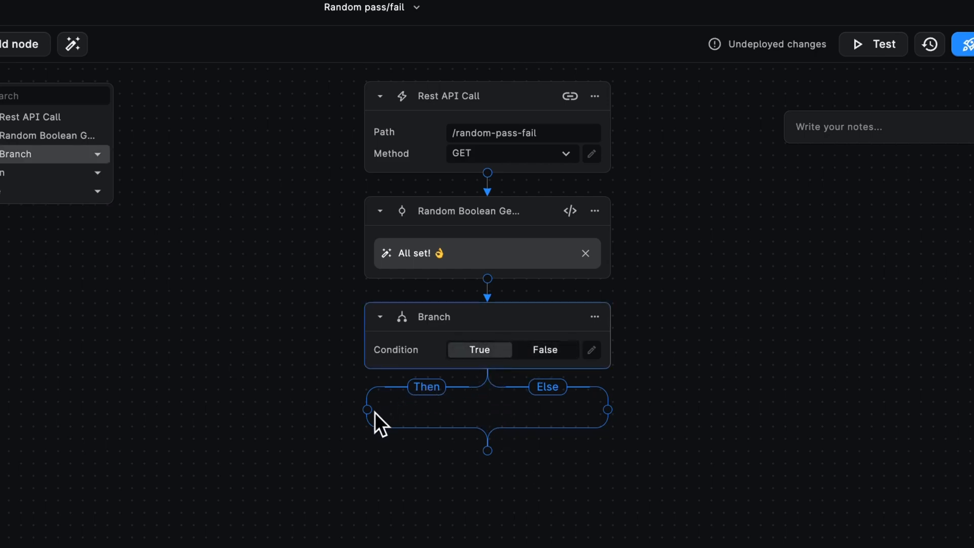
pyautogui.click(545, 349)
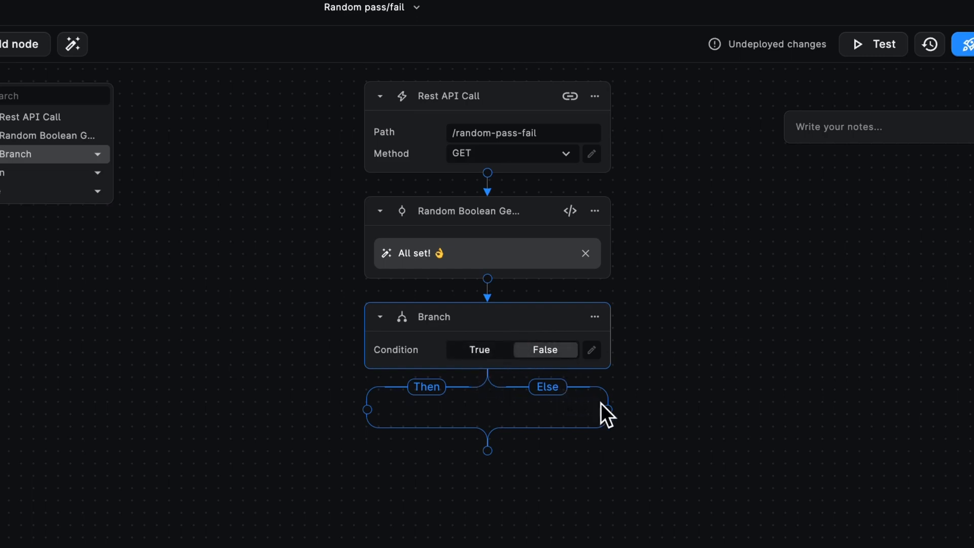
pyautogui.moveTo(474, 383)
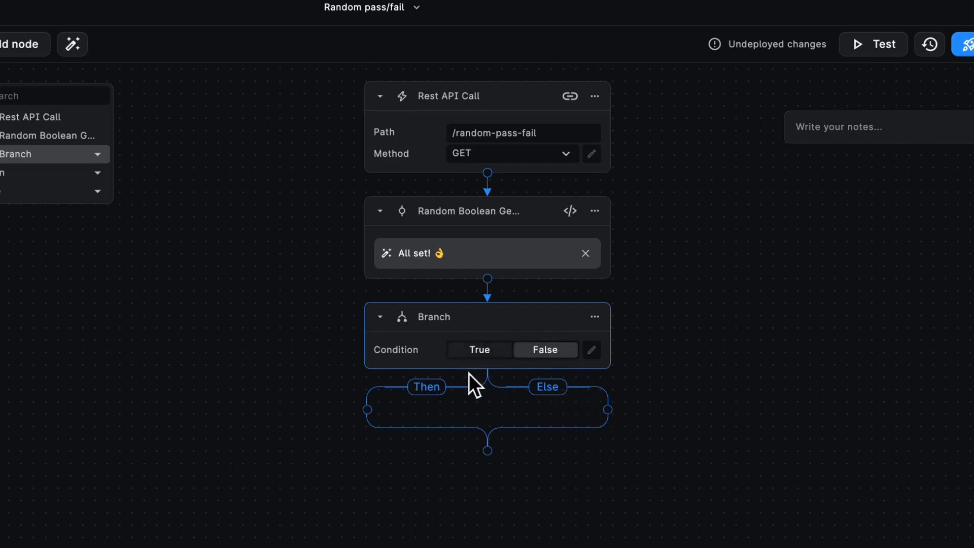
pyautogui.click(479, 349)
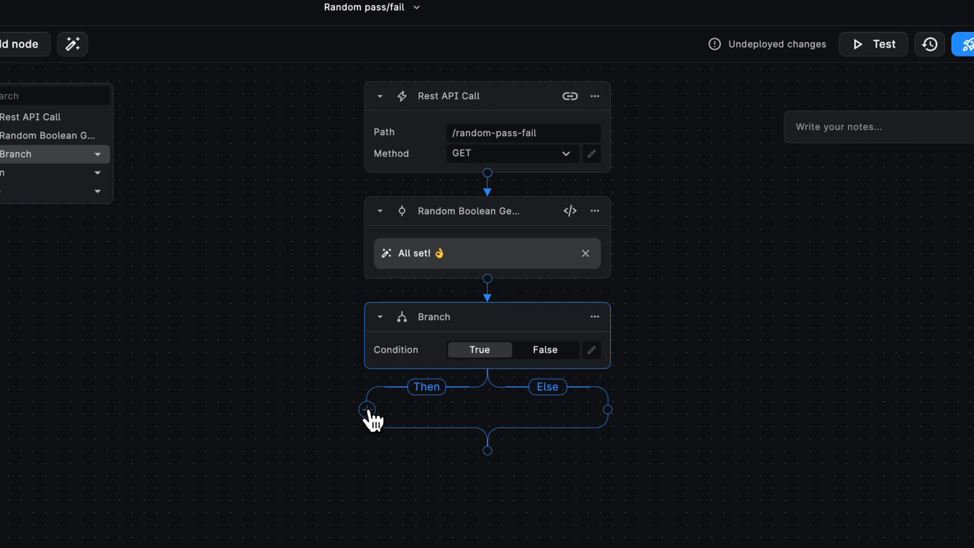
# - Add a Return node on Then with status OK (200) and value Hooray!, plus a node slot on Else
pyautogui.click(366, 409)
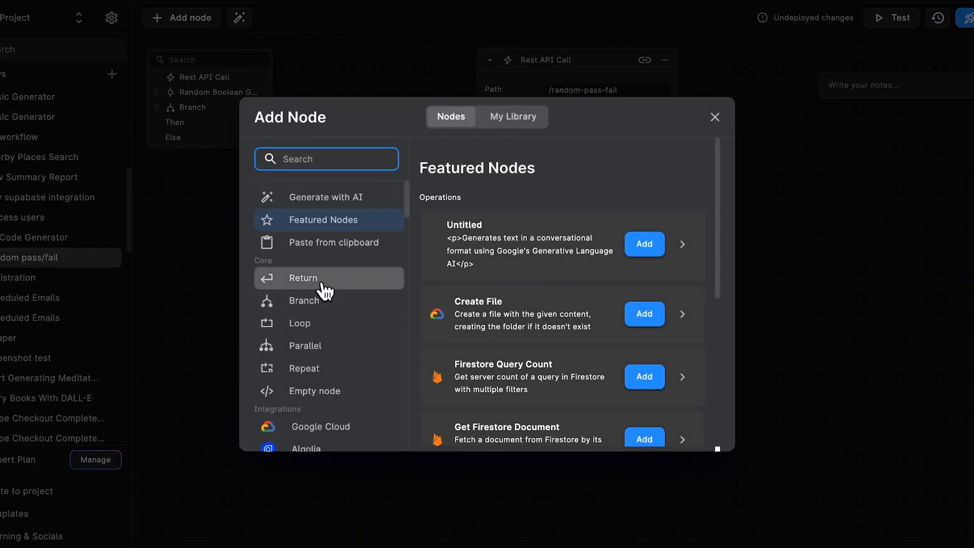
pyautogui.click(303, 278)
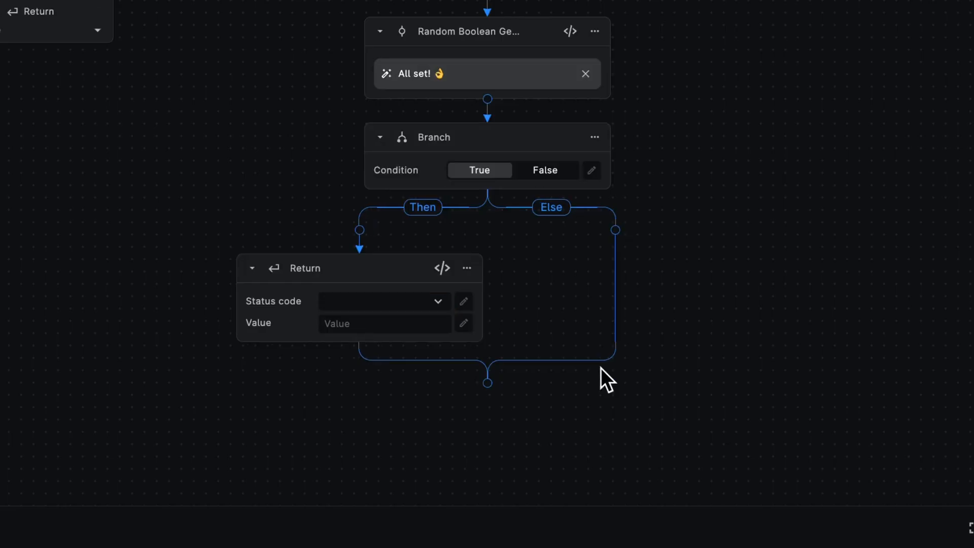
pyautogui.click(384, 300)
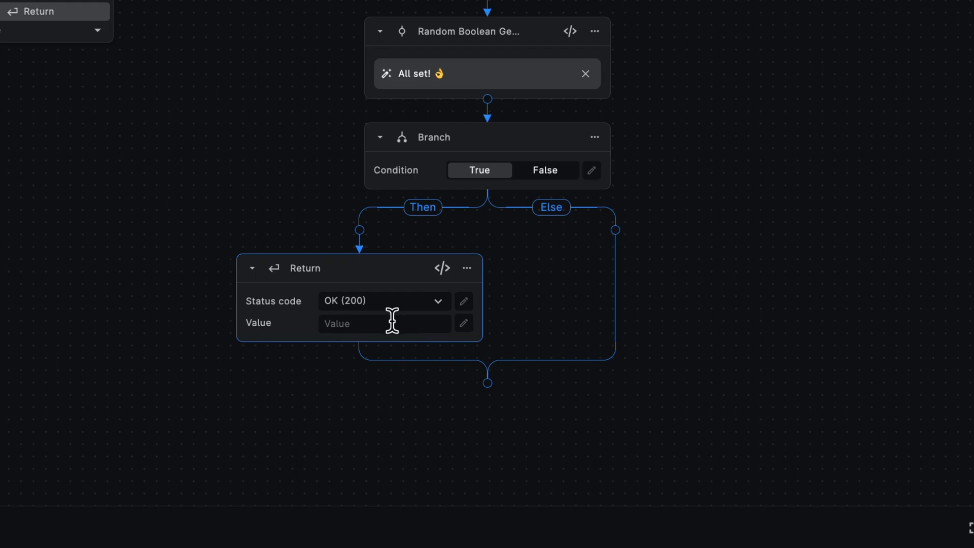
pyautogui.write('Hooray!')
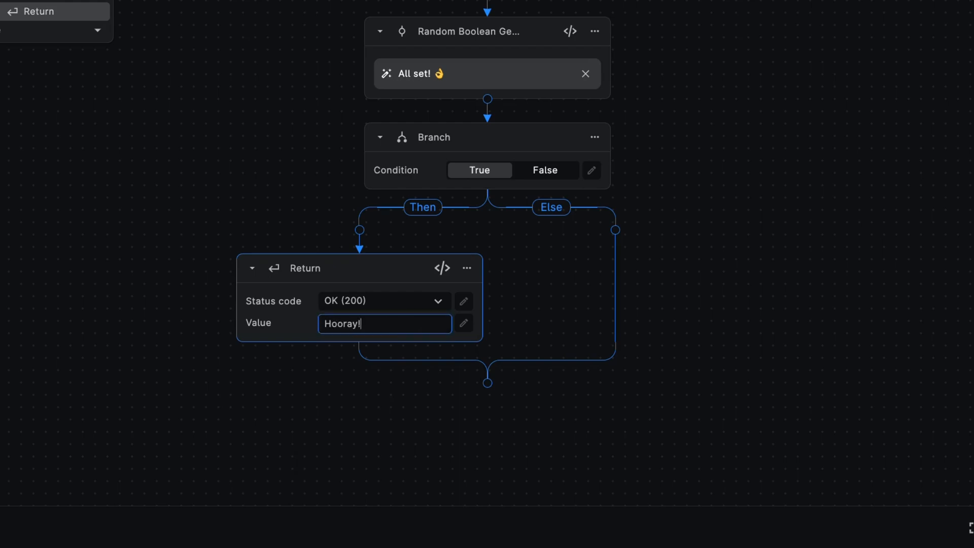
pyautogui.click(182, 17)
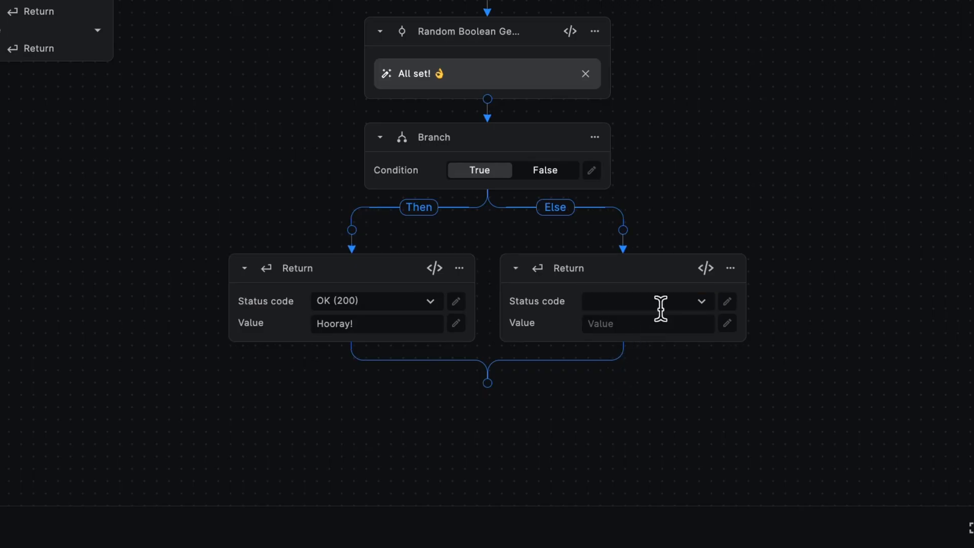
# - Configure the Else Return node with status Internal Server Error (500) and value Oh no!
pyautogui.click(647, 300)
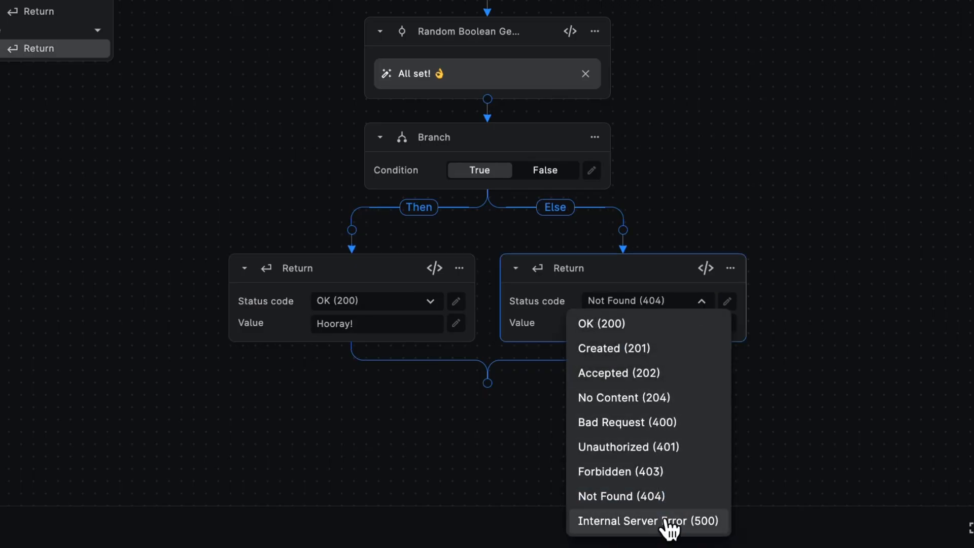
pyautogui.click(648, 520)
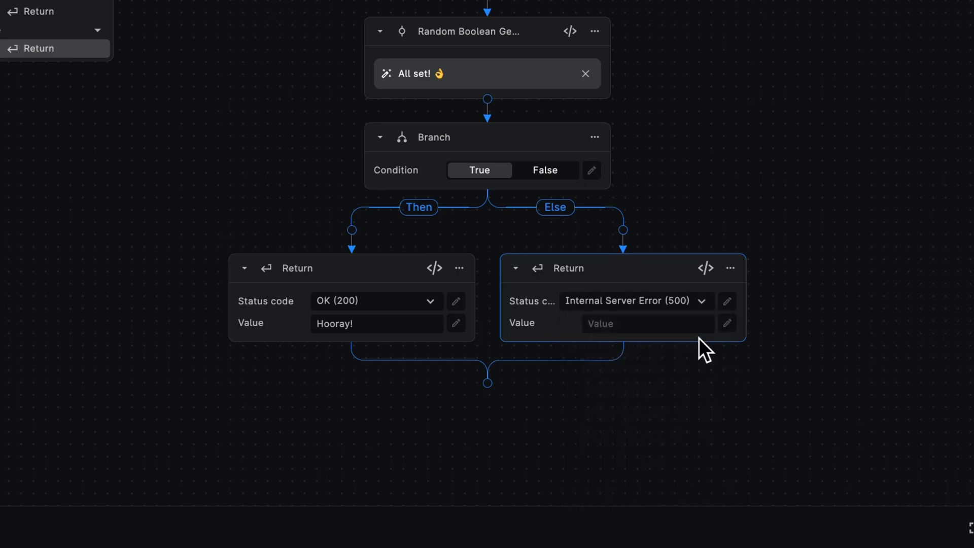
pyautogui.write('Oh no!')
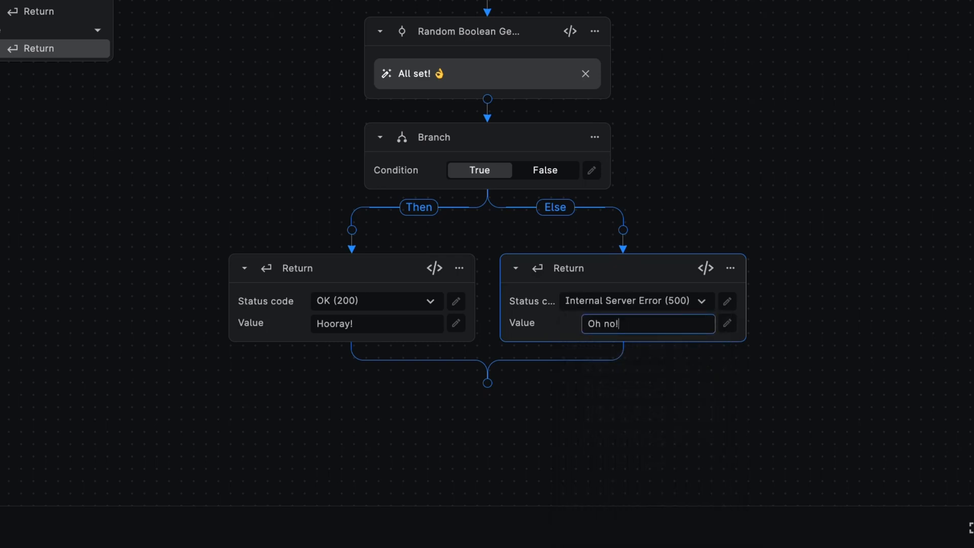
pyautogui.click(674, 153)
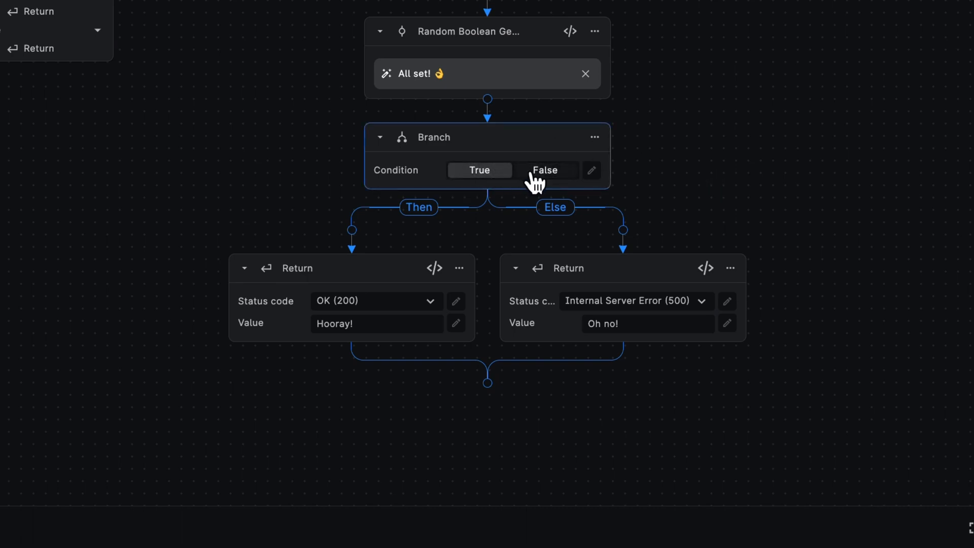
# - Replace the fixed Branch condition with an expression using the Random Boolean Generator variable
pyautogui.click(544, 170)
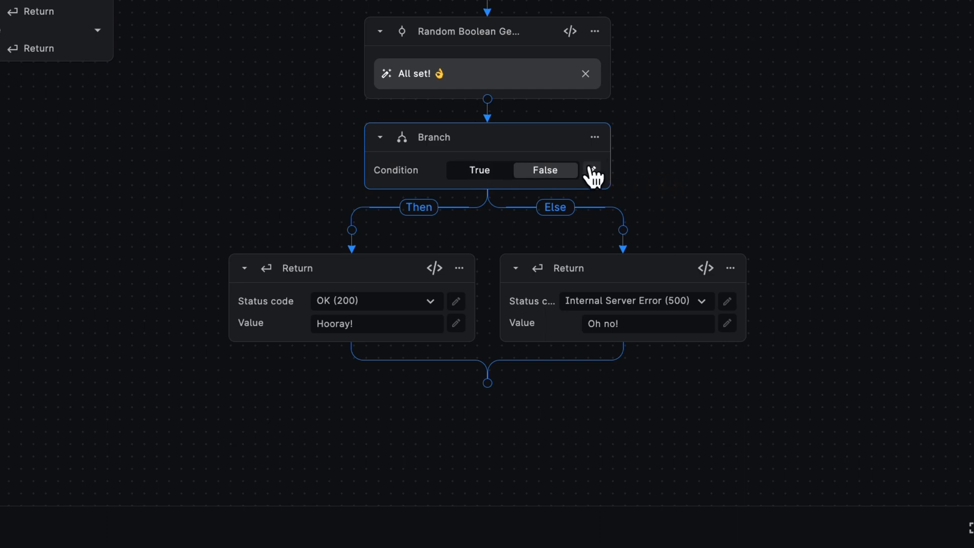
pyautogui.click(592, 172)
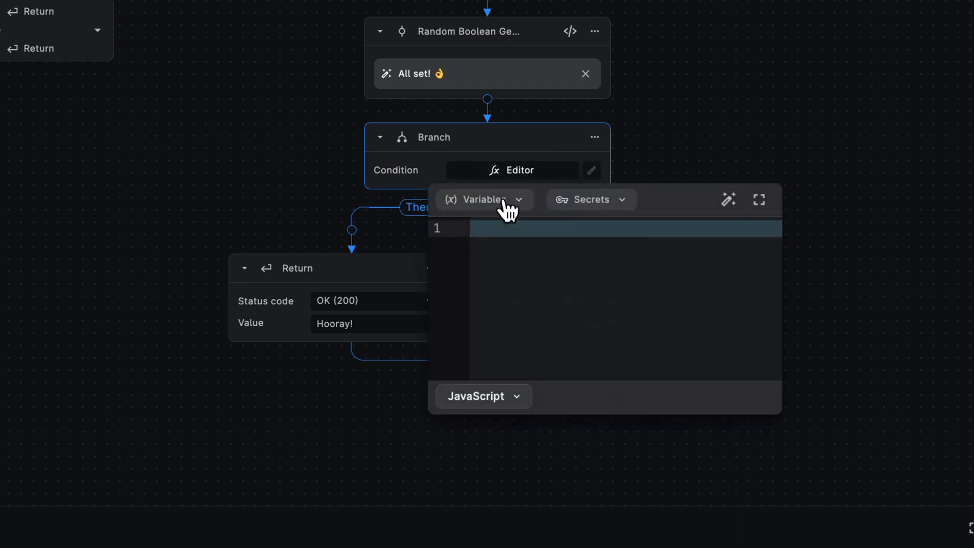
pyautogui.click(483, 200)
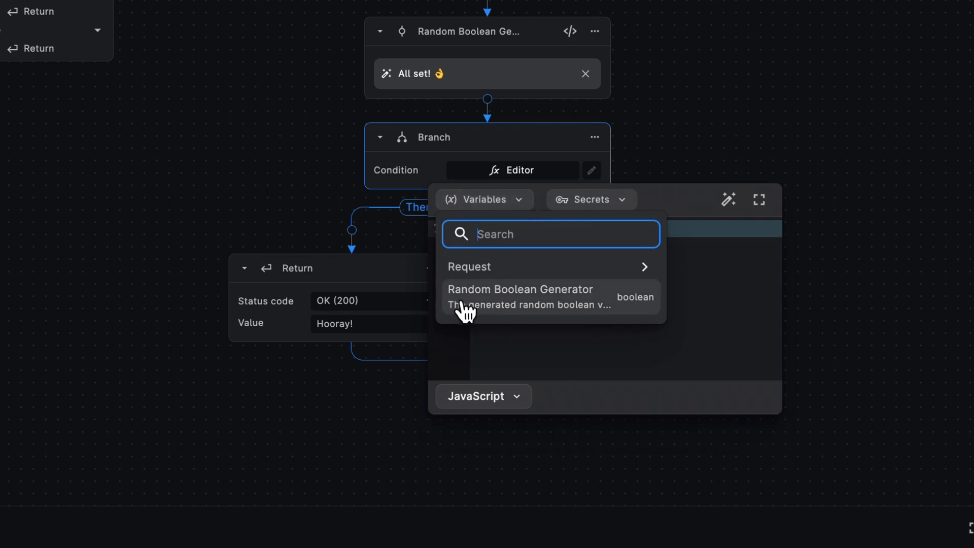
pyautogui.click(519, 290)
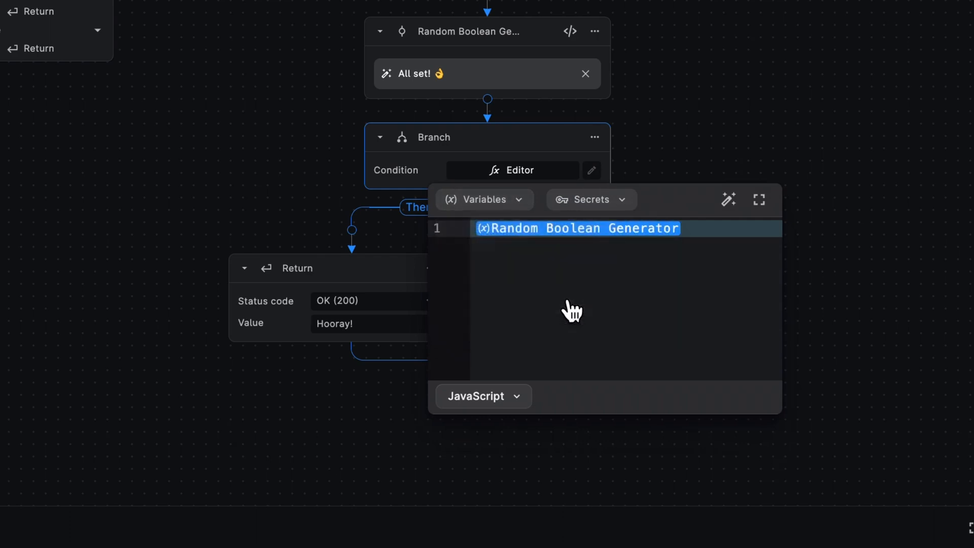